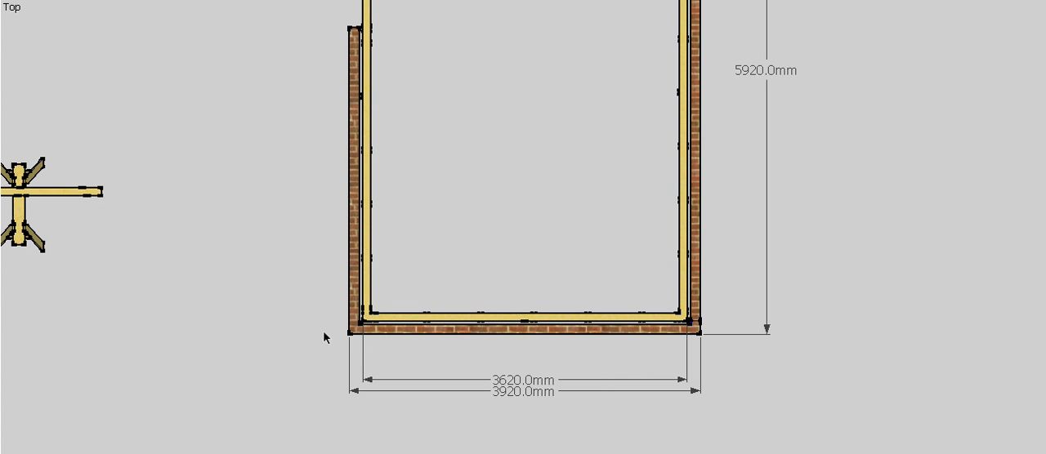
mouse_move(355, 325)
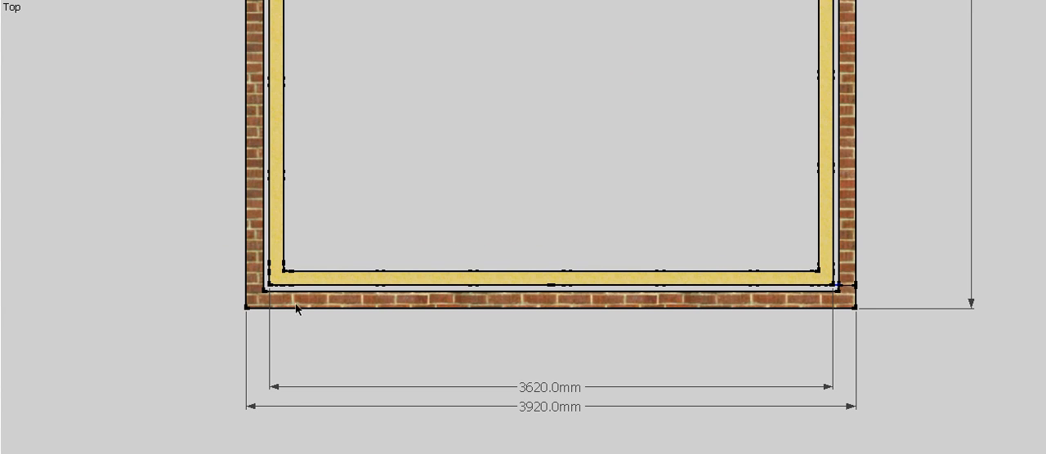
mouse_move(352, 384)
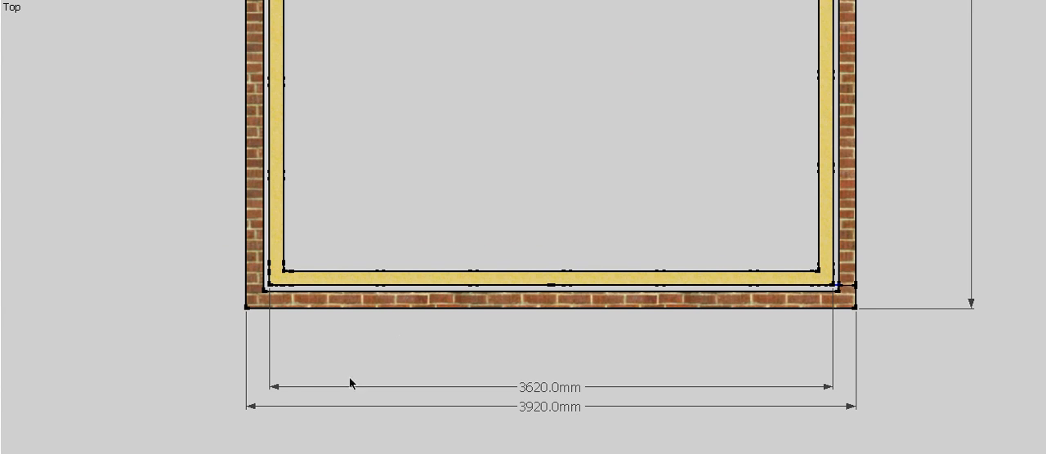
mouse_move(821, 393)
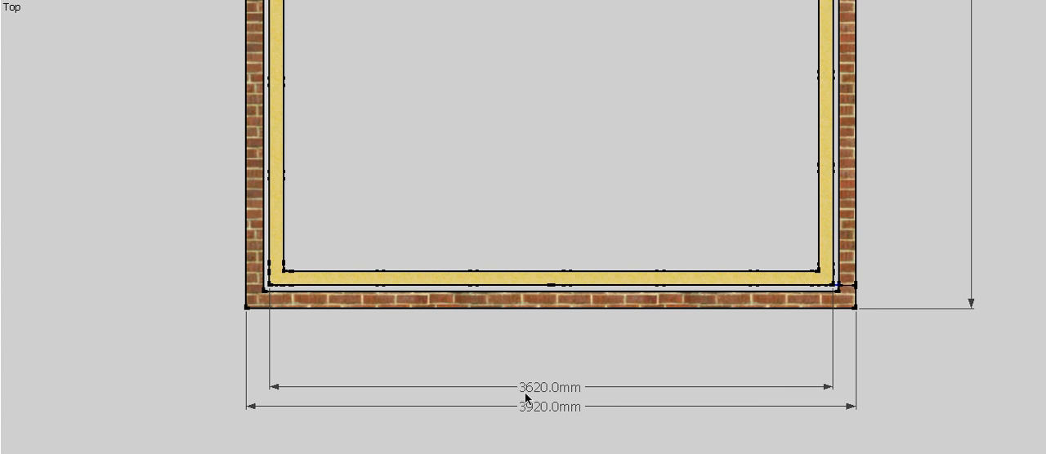
mouse_move(237, 7)
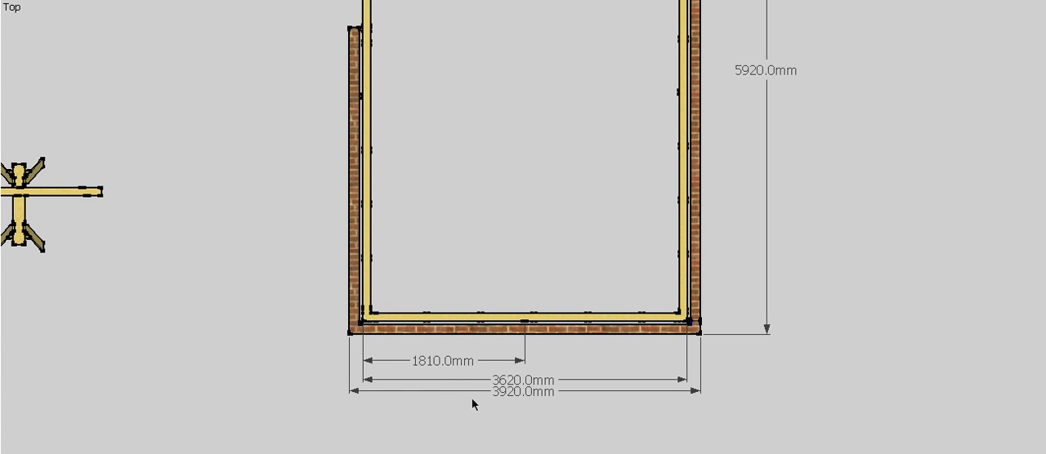
mouse_move(425, 373)
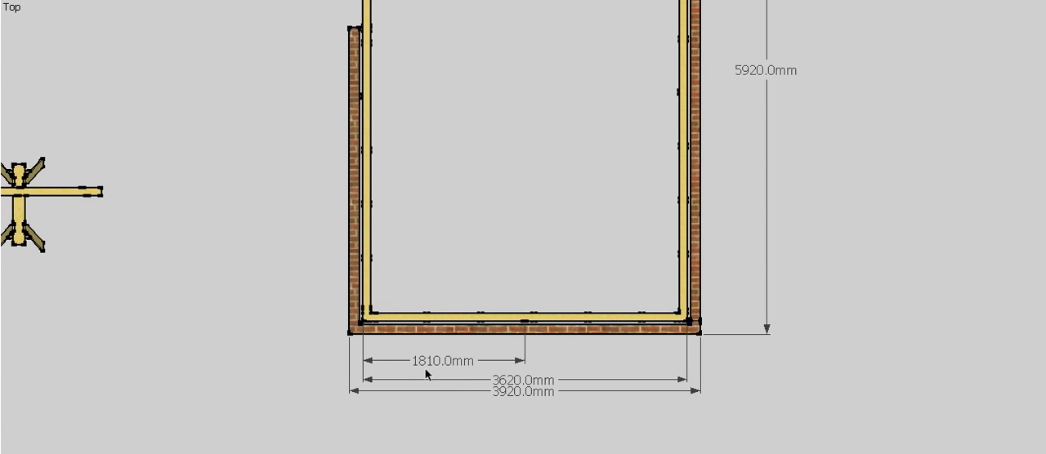
mouse_move(466, 343)
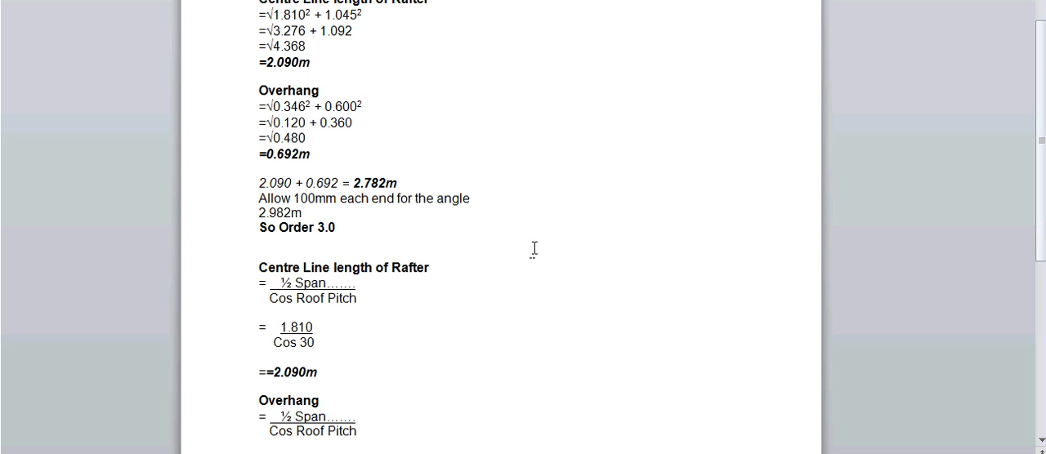
scroll(up, 3)
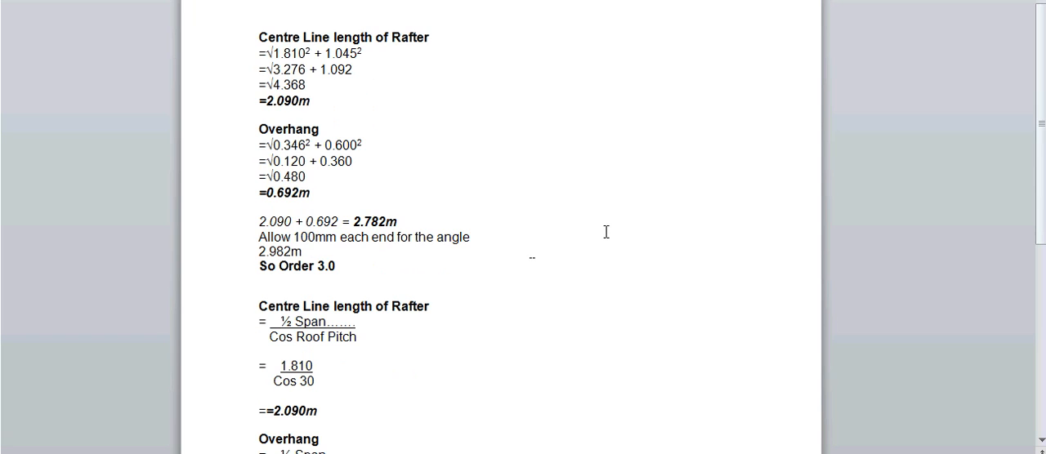
mouse_move(261, 58)
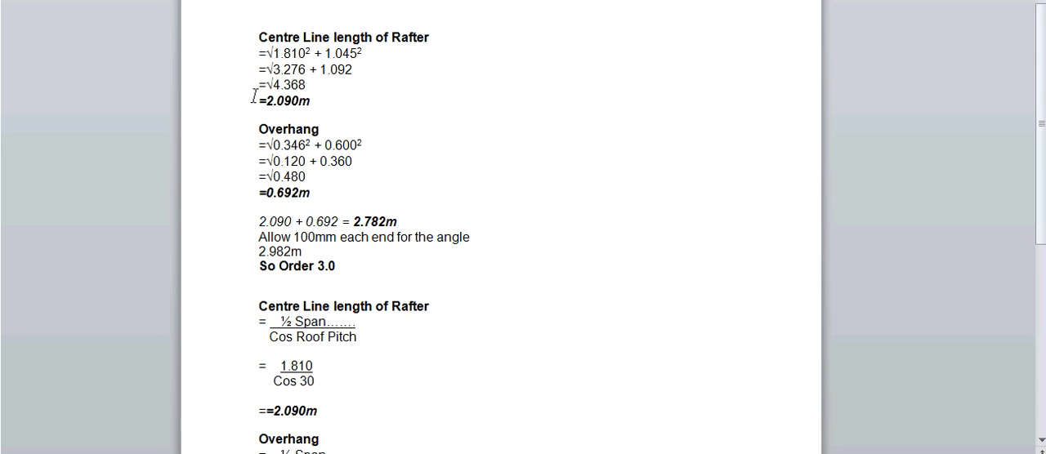
mouse_move(275, 57)
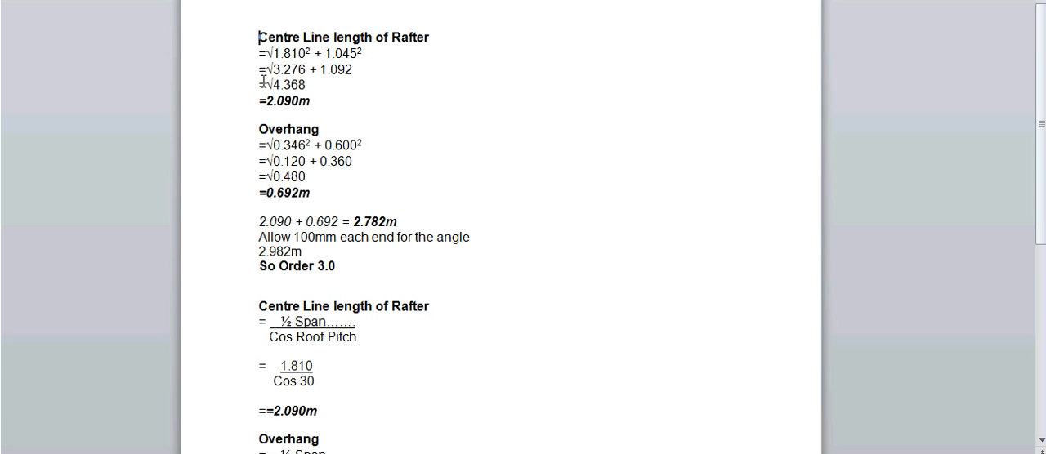
mouse_move(324, 100)
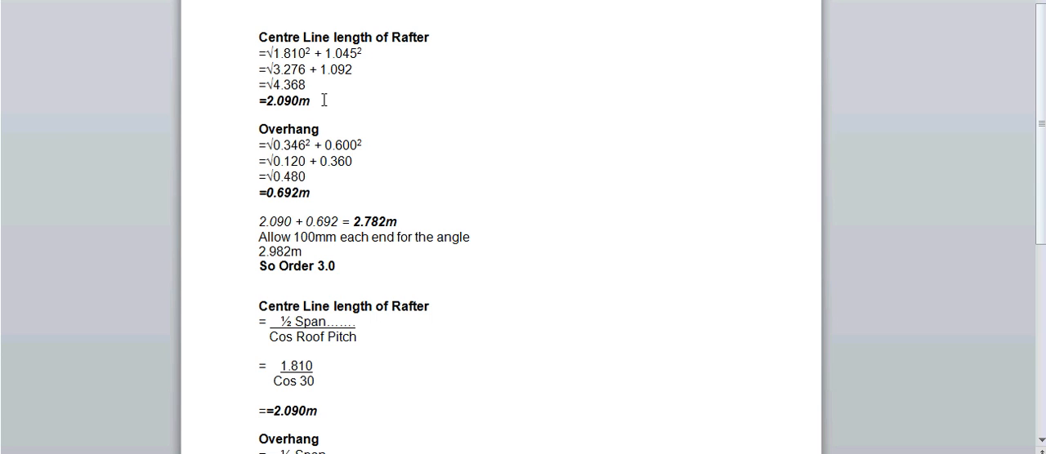
mouse_move(270, 136)
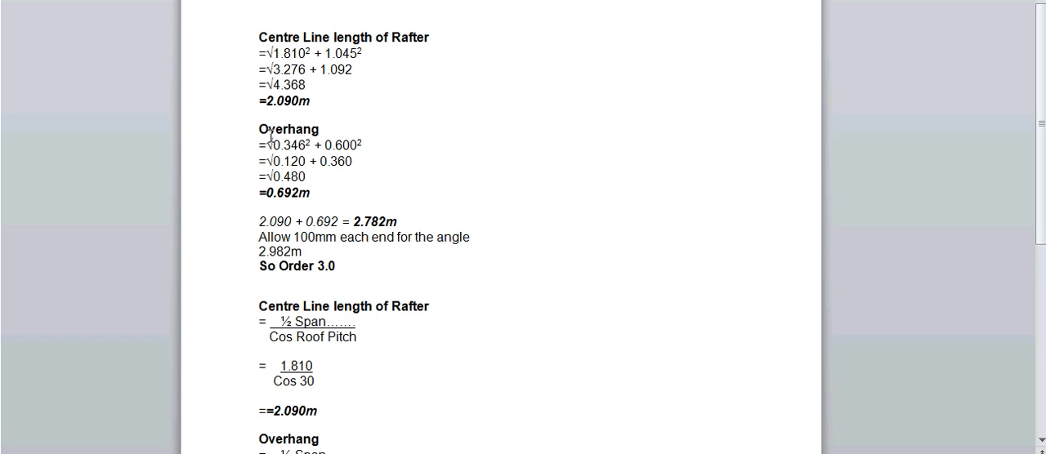
mouse_move(310, 188)
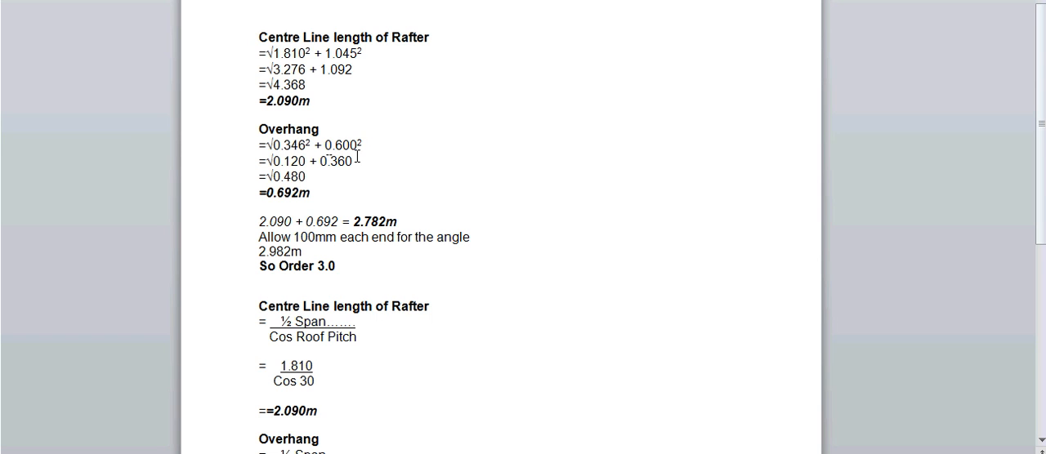
mouse_move(306, 213)
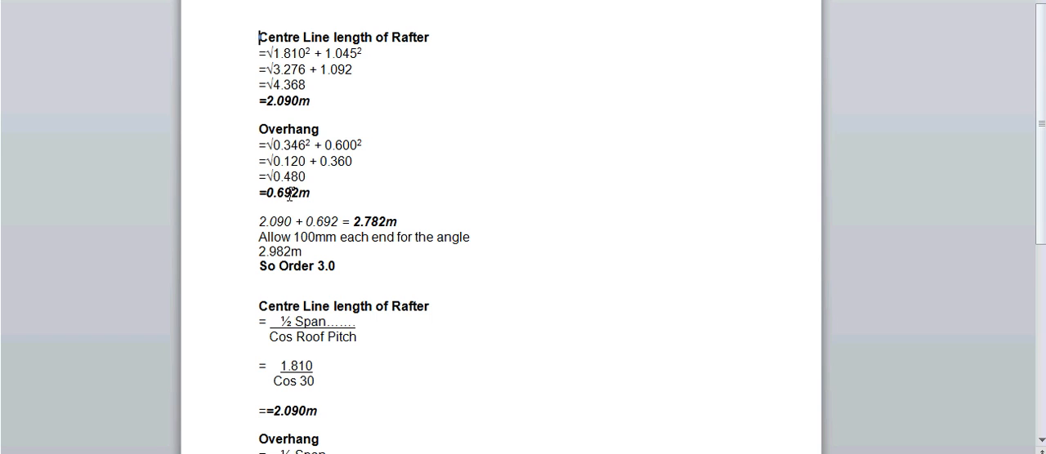
mouse_move(357, 222)
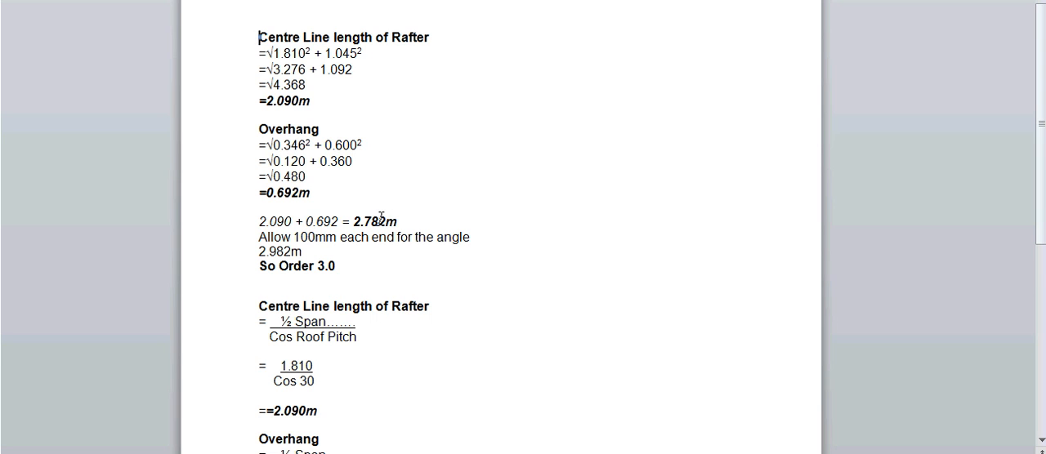
mouse_move(313, 244)
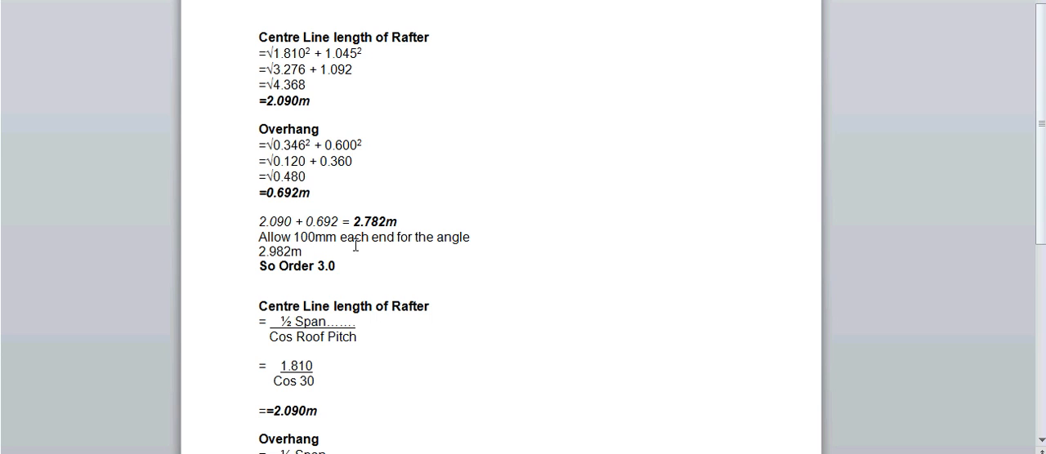
mouse_move(294, 235)
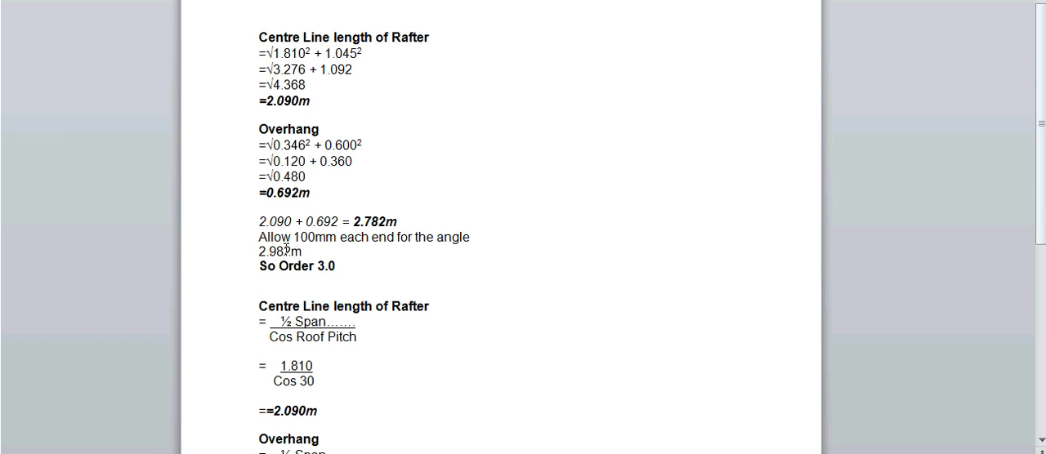
mouse_move(344, 262)
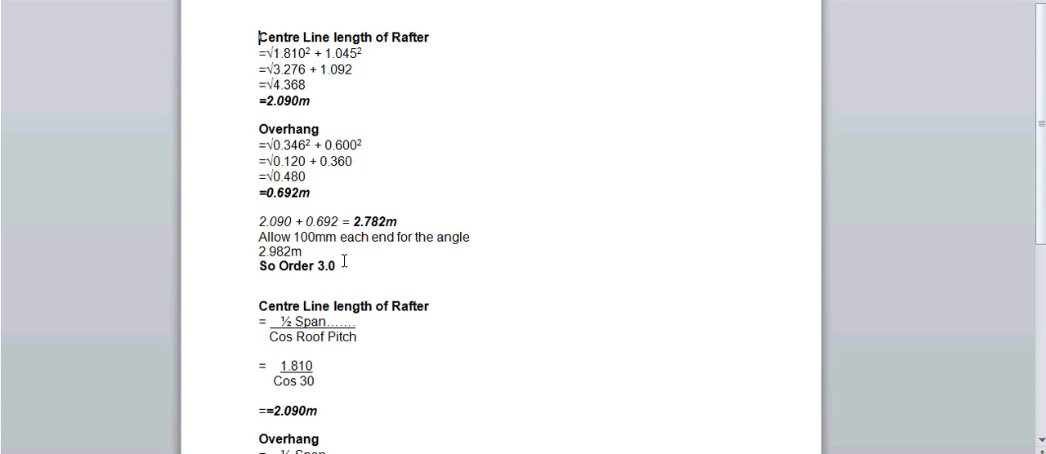
scroll(down, 3)
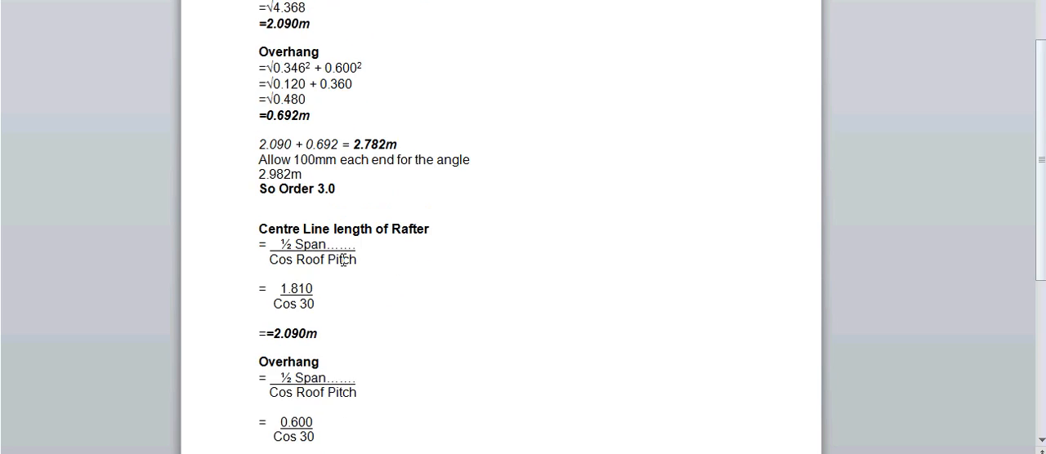
scroll(down, 3)
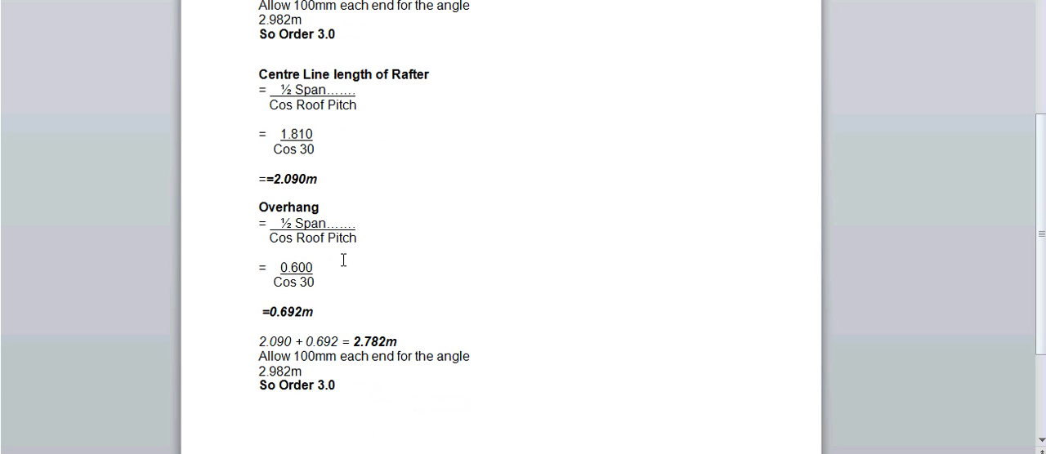
scroll(down, 3)
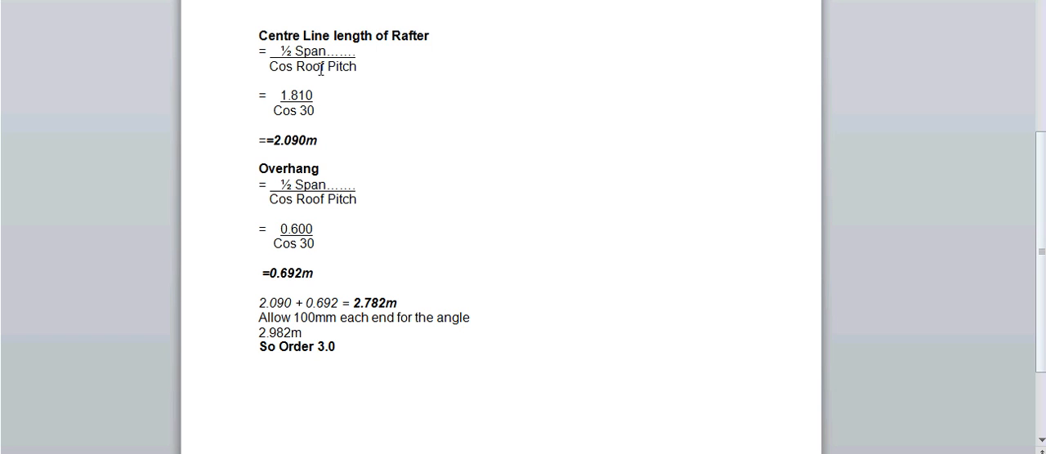
mouse_move(271, 98)
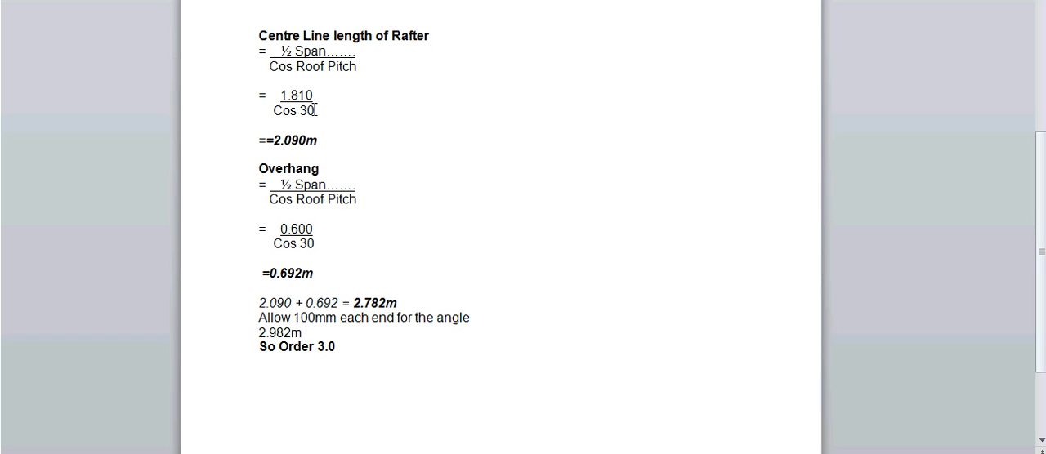
mouse_move(269, 143)
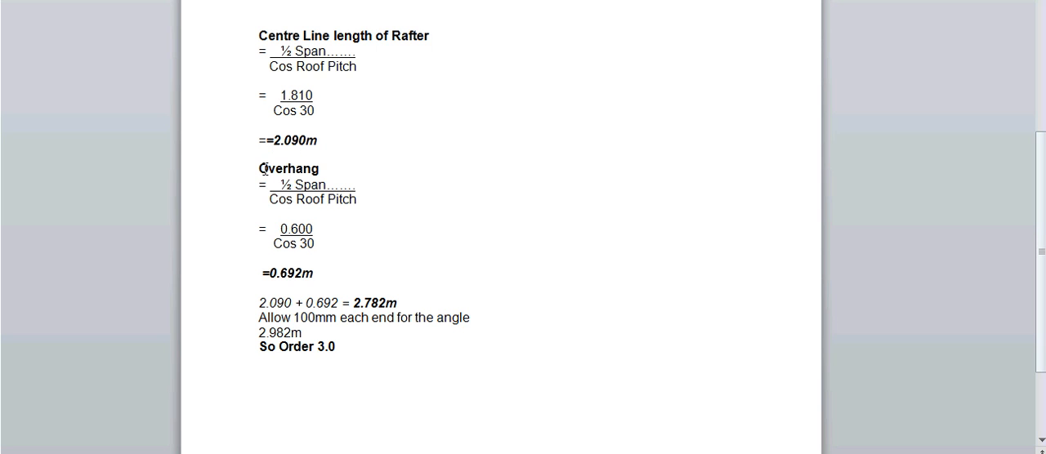
mouse_move(321, 185)
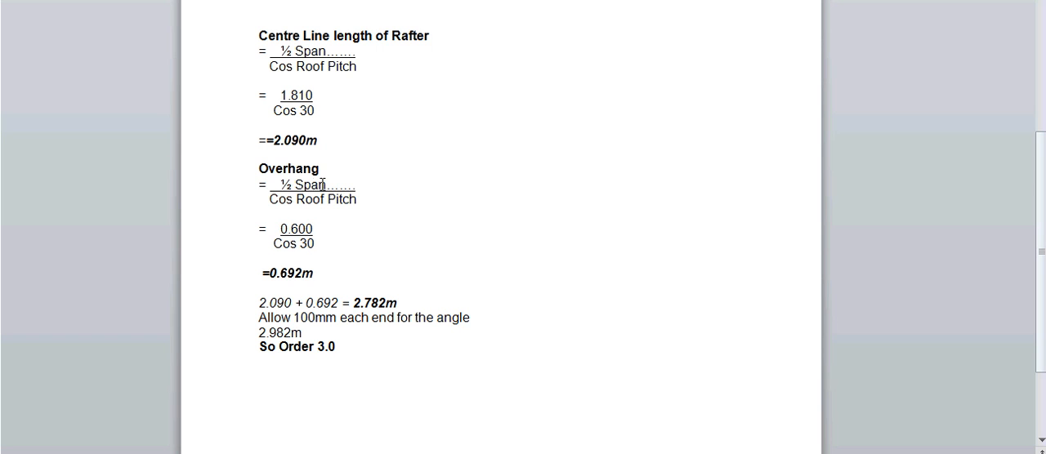
mouse_move(331, 181)
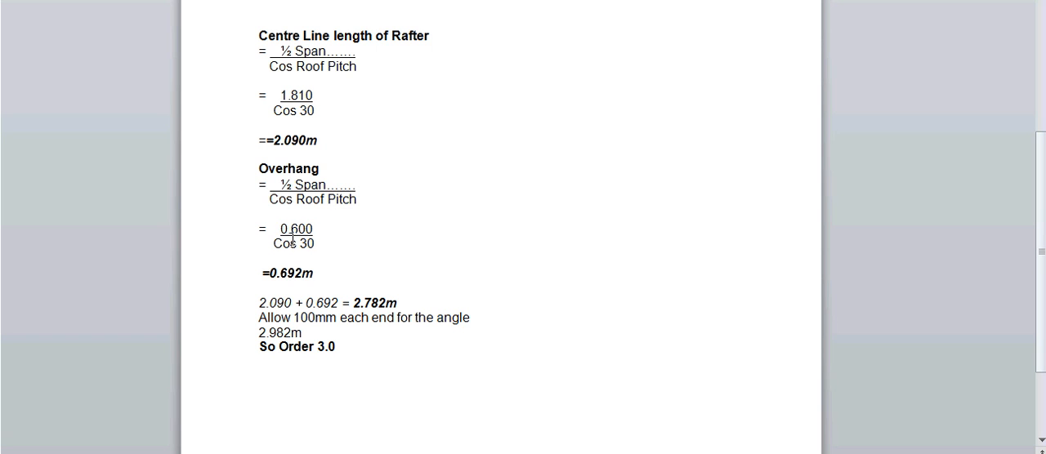
mouse_move(276, 274)
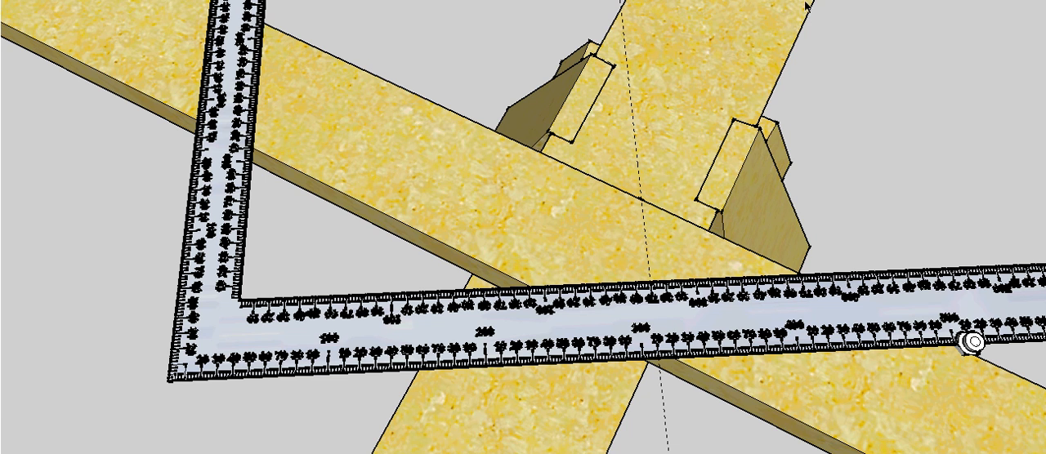
mouse_move(805, 6)
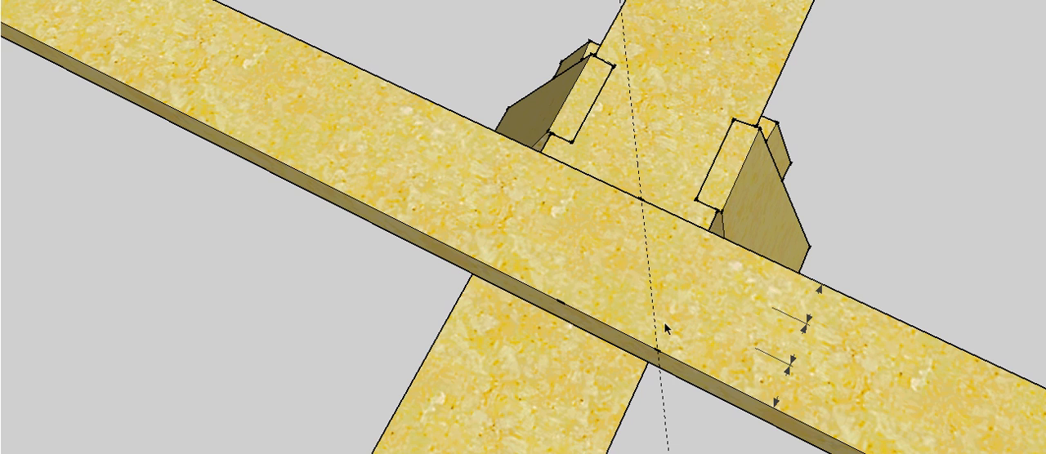
mouse_move(684, 339)
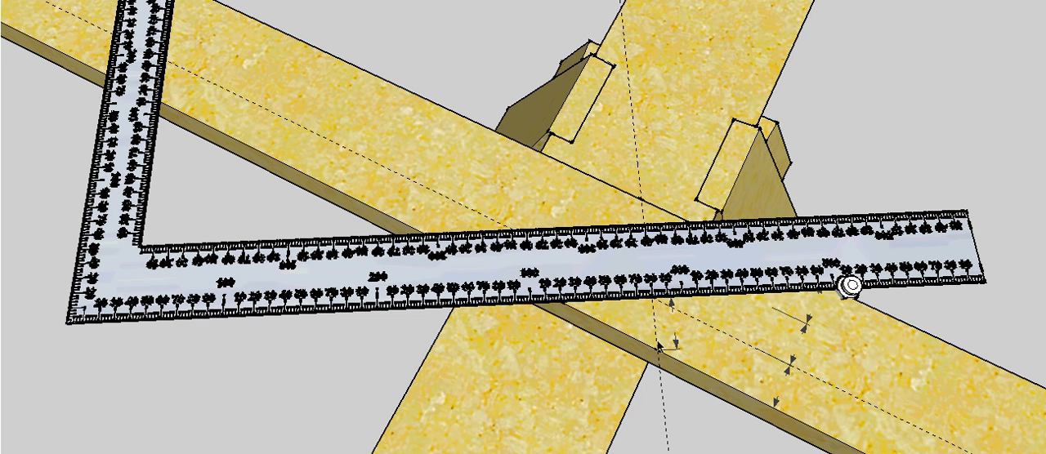
mouse_move(666, 313)
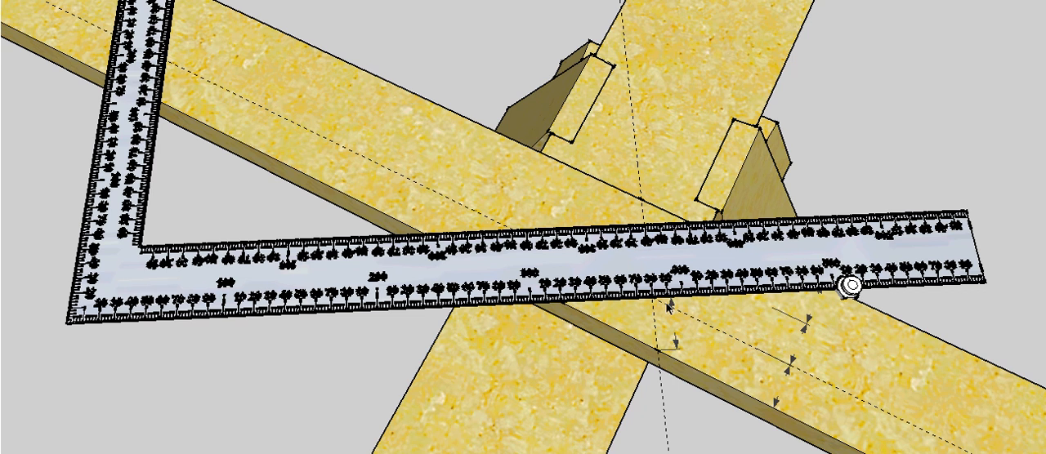
mouse_move(684, 352)
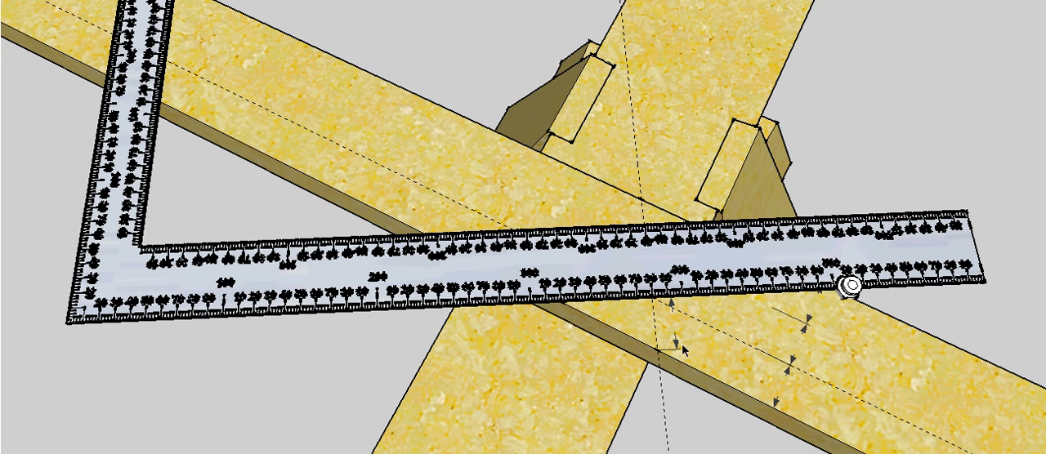
mouse_move(716, 374)
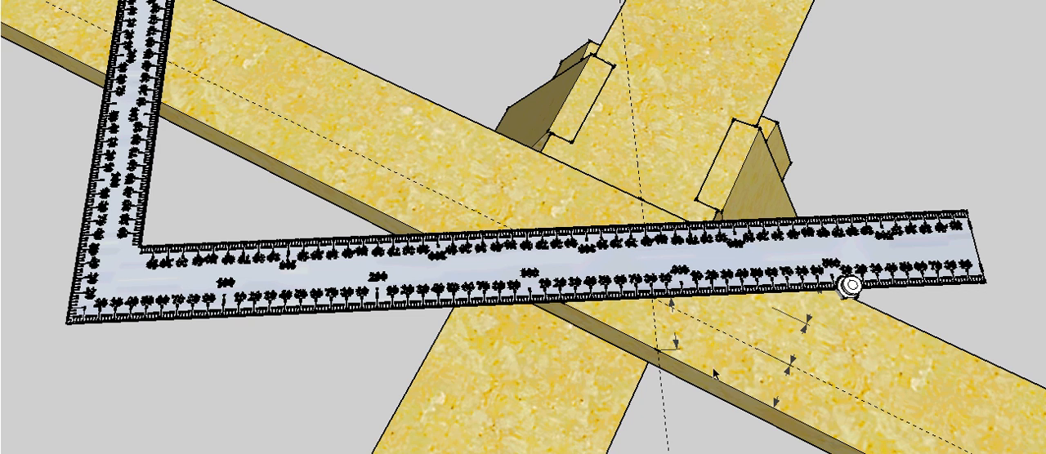
mouse_move(43, 68)
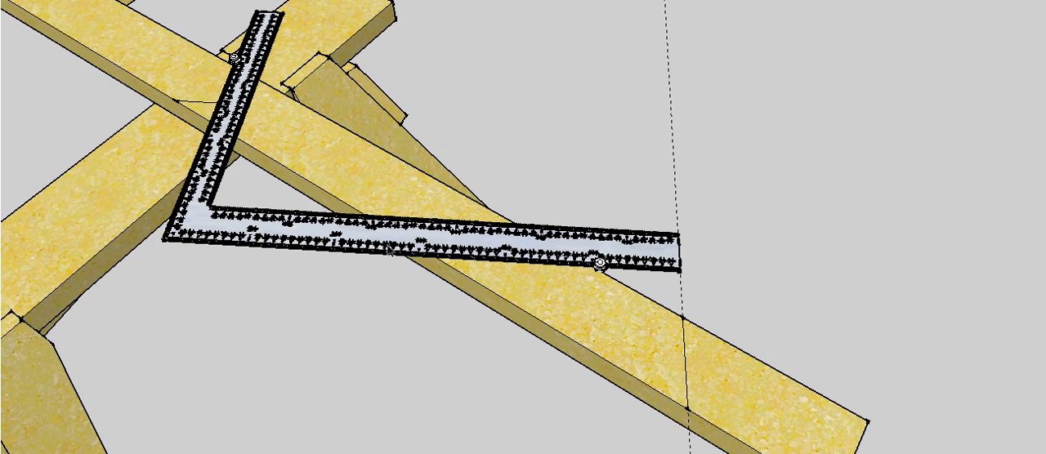
mouse_move(569, 221)
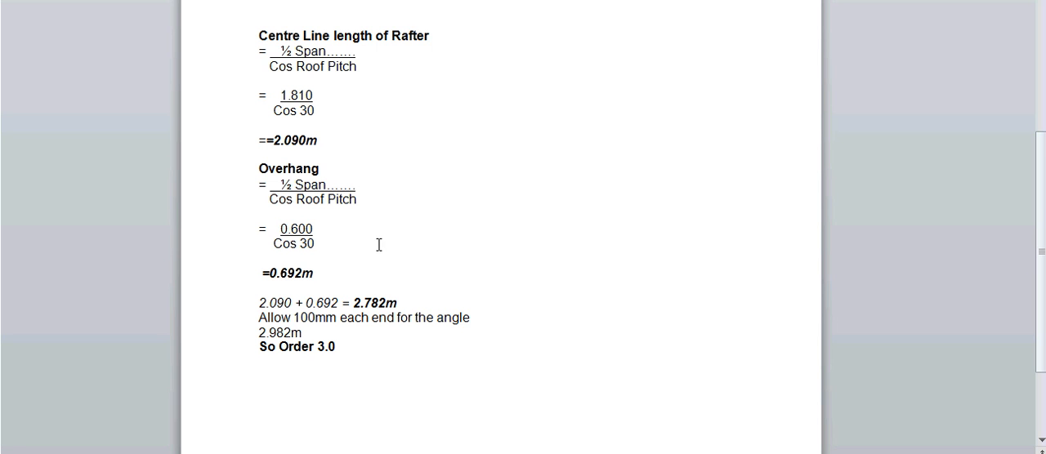
mouse_move(290, 278)
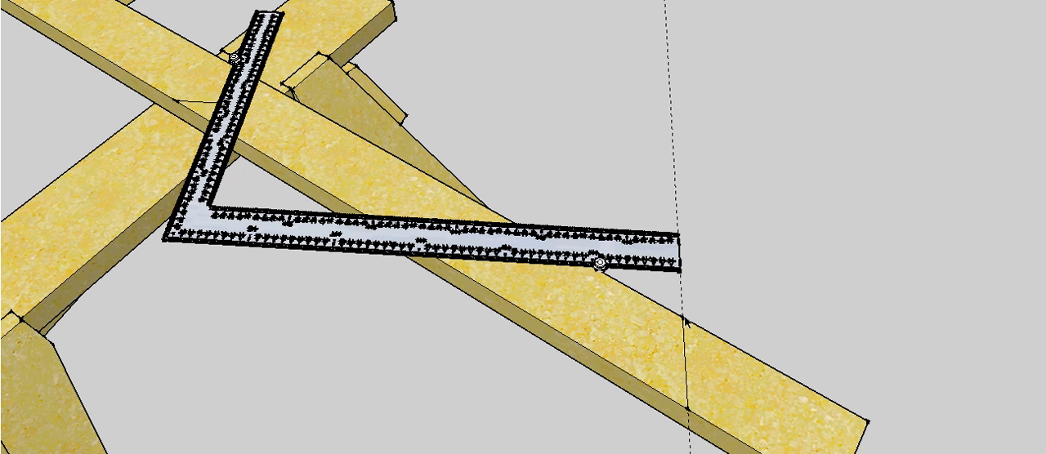
mouse_move(759, 32)
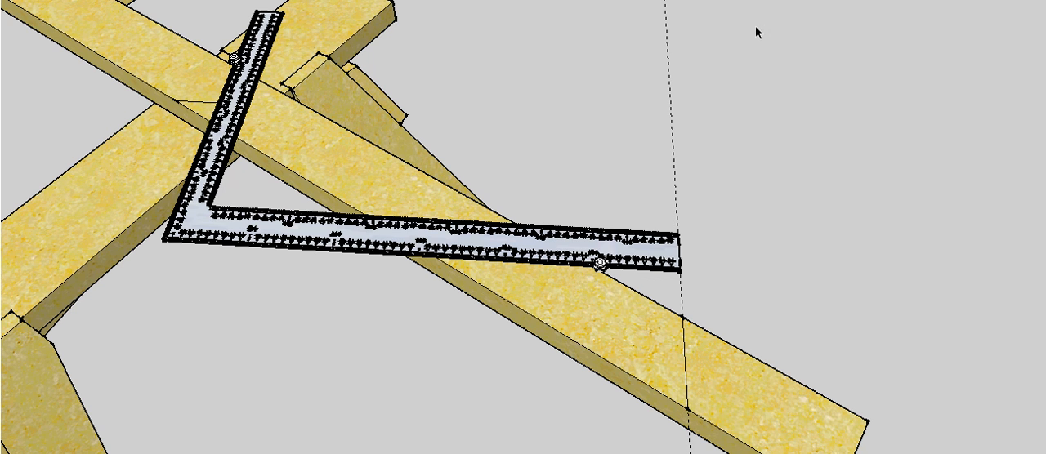